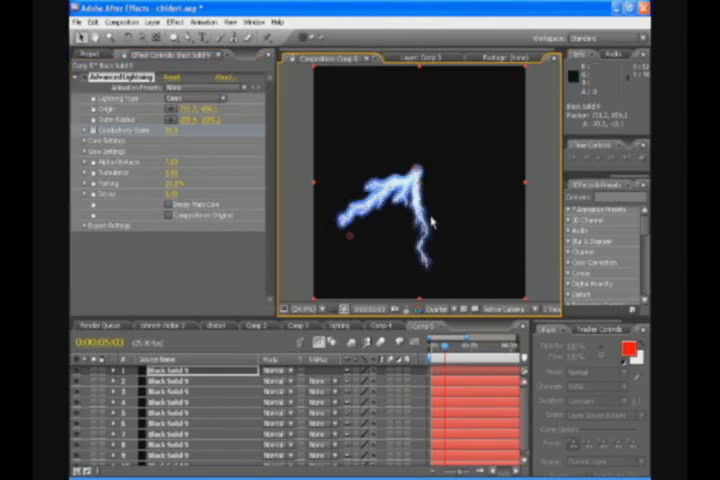
# - Finish the Advanced Lightning layers in Comp 5 and bring up the composition list
pyautogui.click(170, 392)
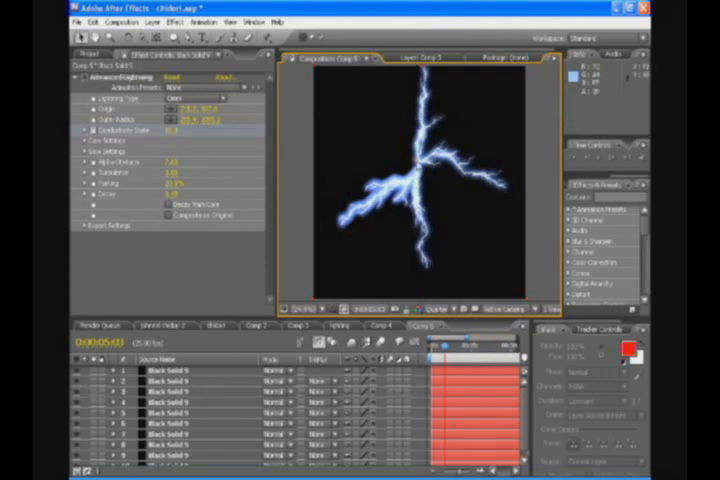
pyautogui.click(170, 424)
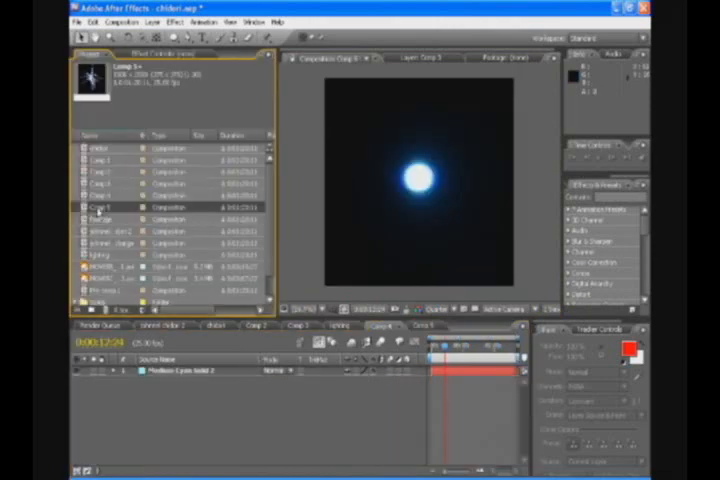
# - Nest Comp 5 in the Comp 4 timeline above Medium Cyan Solid 2
pyautogui.click(100, 203)
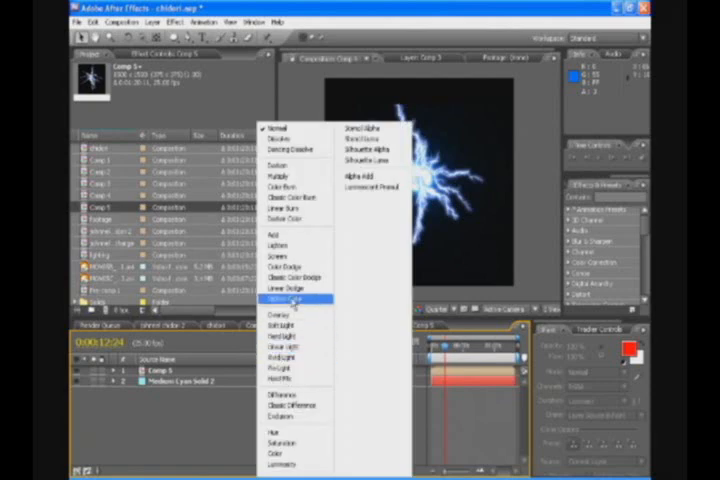
pyautogui.click(290, 299)
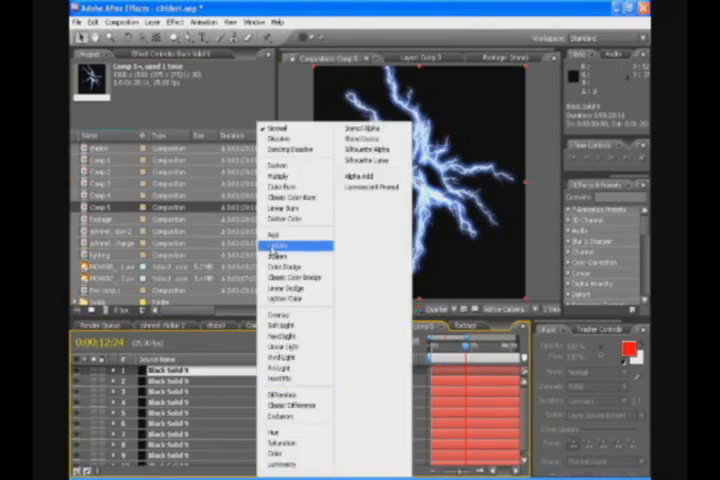
pyautogui.moveTo(295, 266)
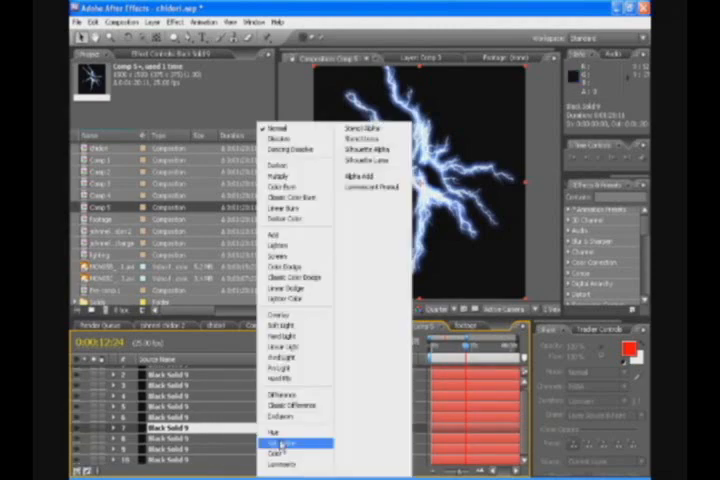
pyautogui.moveTo(290, 300)
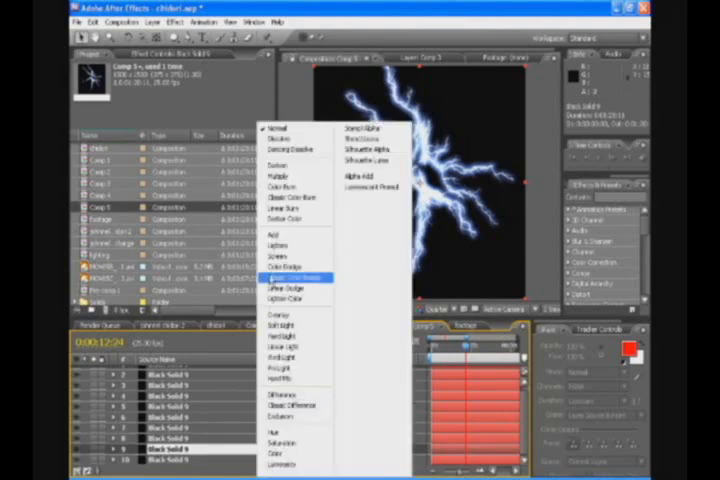
# - Test another blending mode, such as Lighten or Classic Color Dodge, on Black Solid 9
pyautogui.click(293, 277)
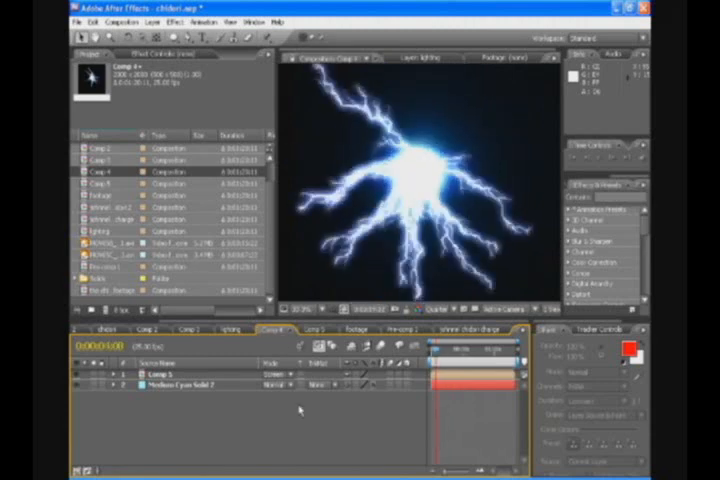
# - Set the Comp 5 layer's Mode to Screen and clear the layer selection
pyautogui.click(305, 311)
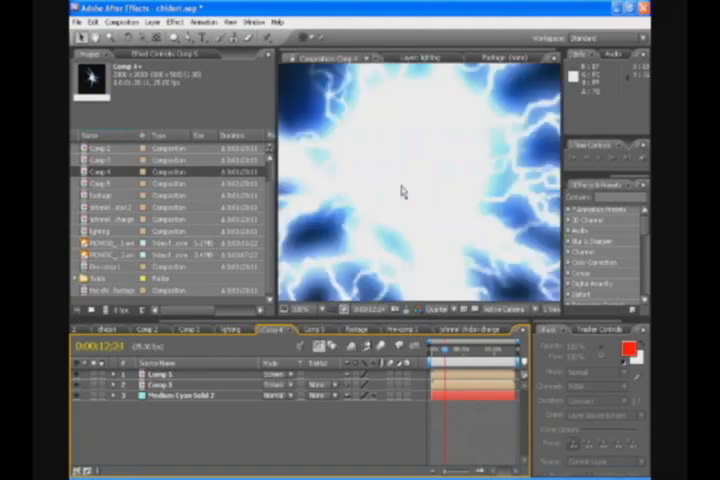
# - Zoom the Comp 4 viewer out in two stages to see the whole energy ball
pyautogui.click(298, 308)
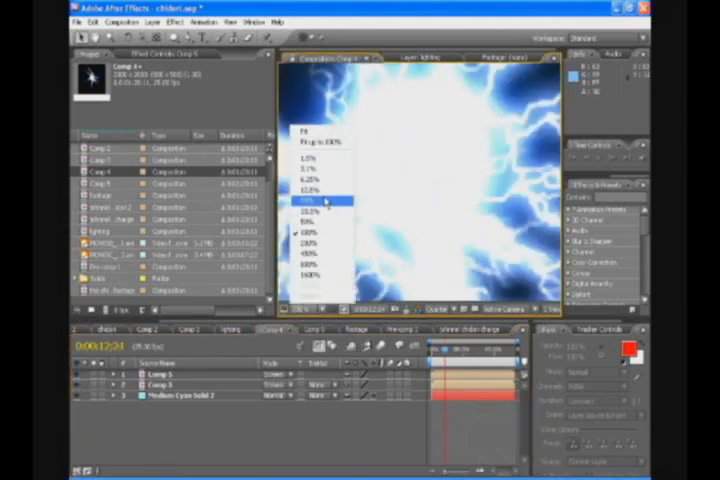
pyautogui.click(323, 201)
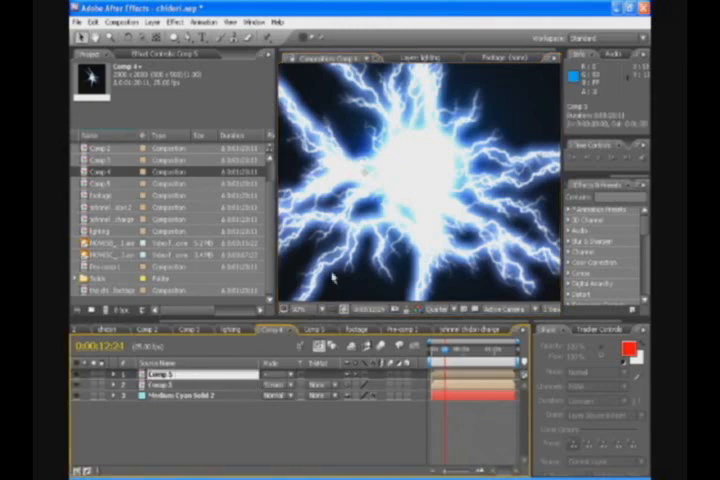
pyautogui.moveTo(450, 188)
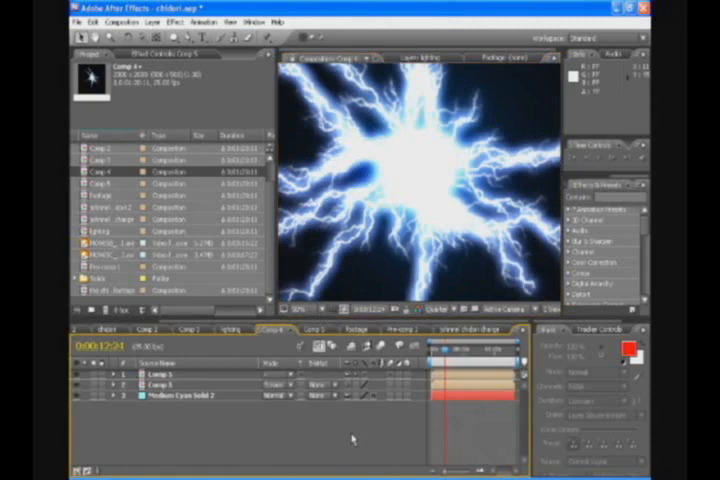
pyautogui.moveTo(435, 172)
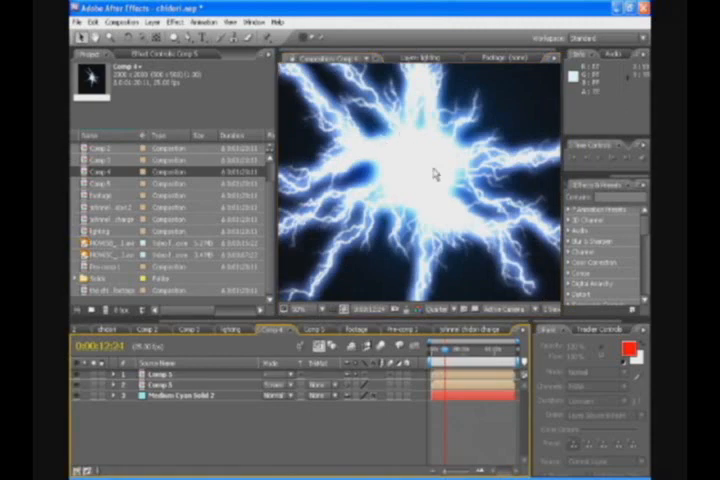
pyautogui.moveTo(420, 163)
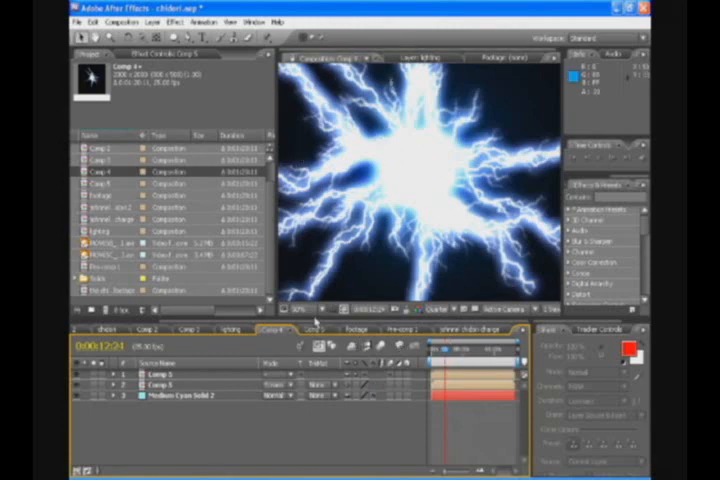
pyautogui.click(300, 309)
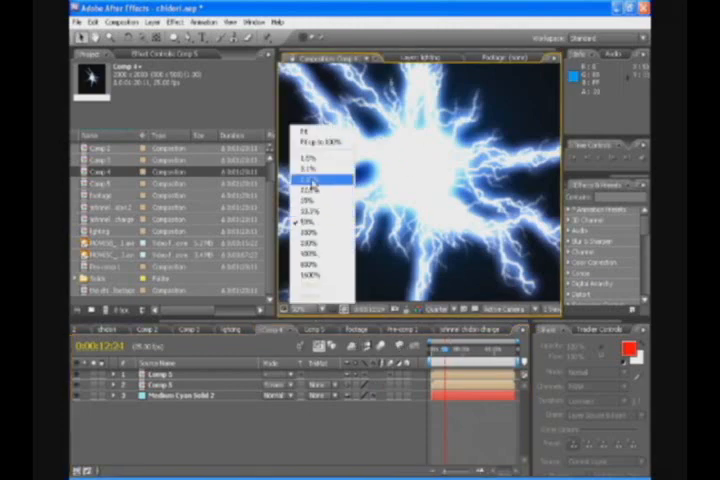
pyautogui.click(310, 177)
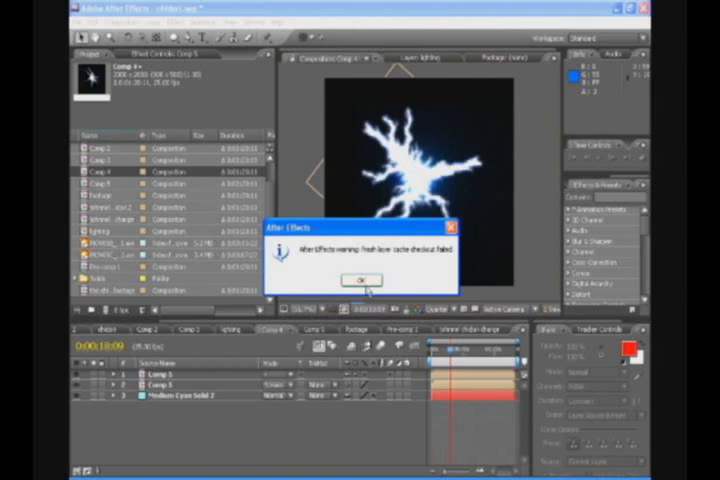
# - Dismiss the cache warning and pre-compose both Comp 5 layers with Medium Cyan Solid 2 into Pre-comp 2
pyautogui.click(356, 280)
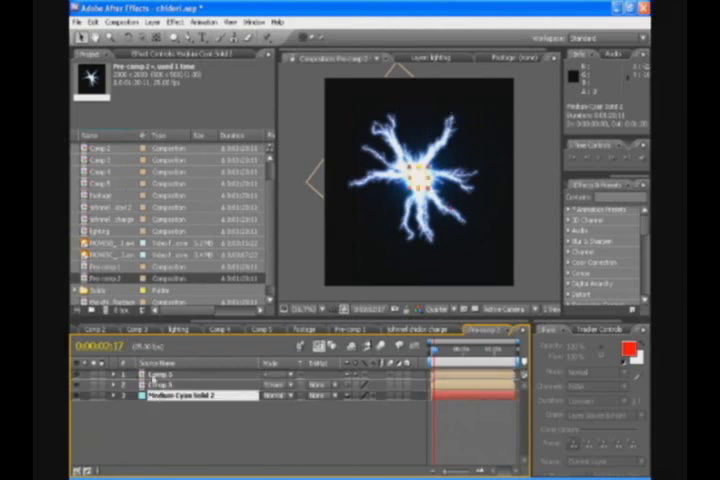
pyautogui.click(153, 21)
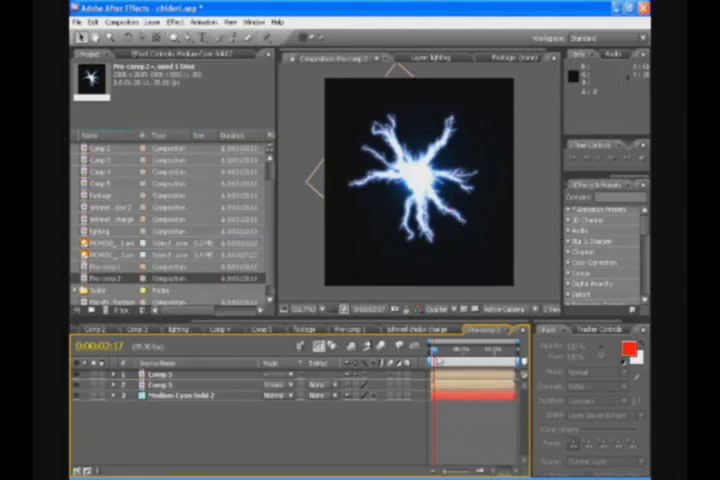
pyautogui.scroll(-3)
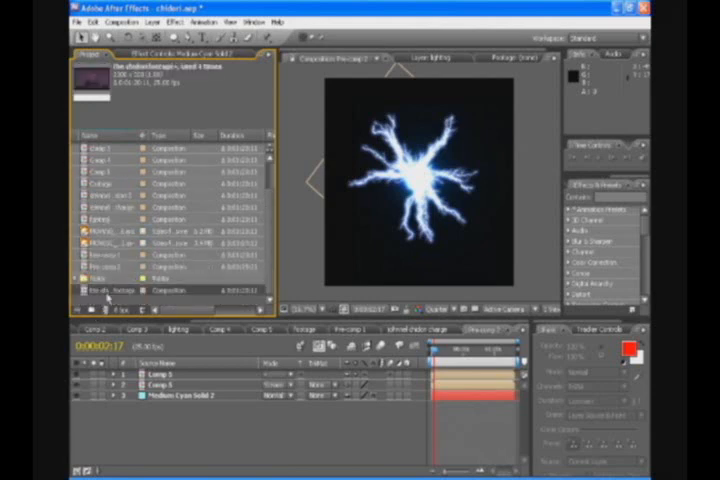
# - Stack Pre-comp 2 over the hand footage in Comp 4, in Screen mode, scaled up
pyautogui.click(110, 254)
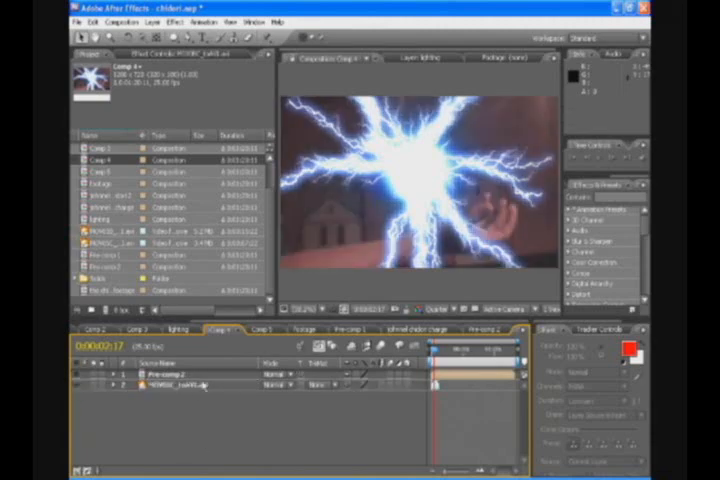
pyautogui.click(125, 21)
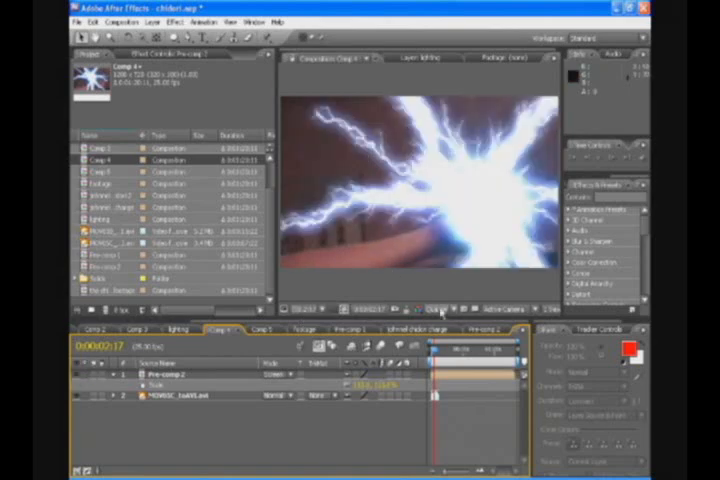
# - Zoom the Comp 4 preview in and switch preview rendering to Full resolution
pyautogui.click(313, 309)
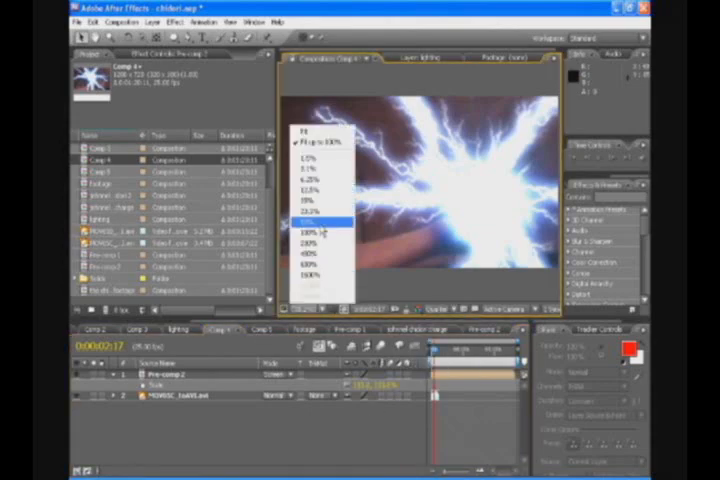
pyautogui.click(307, 232)
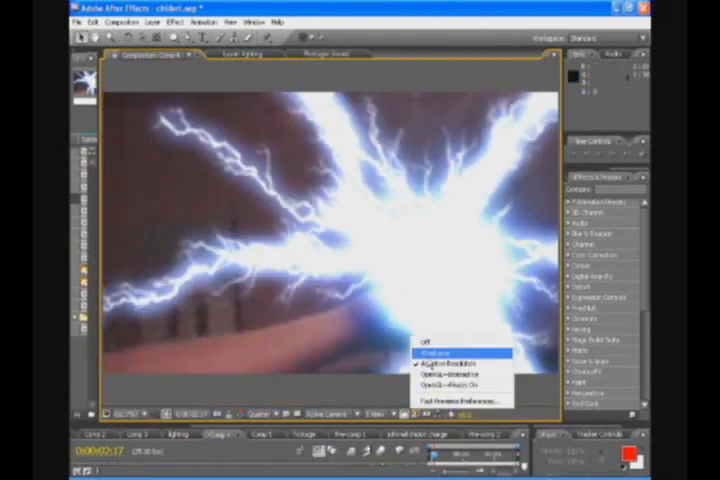
pyautogui.click(435, 352)
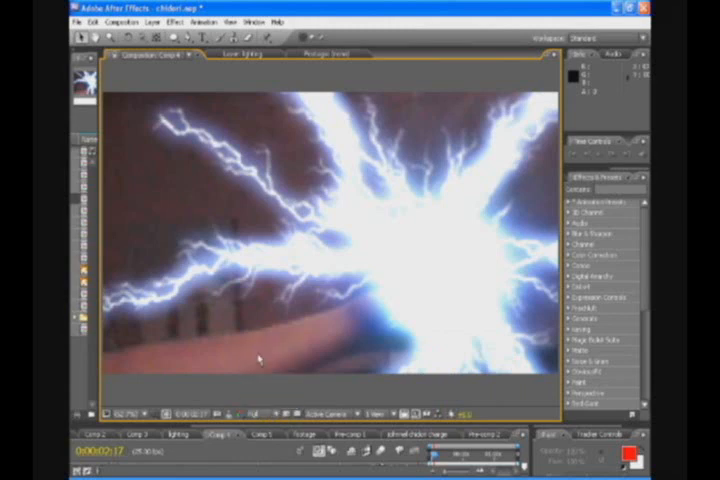
pyautogui.moveTo(320, 385)
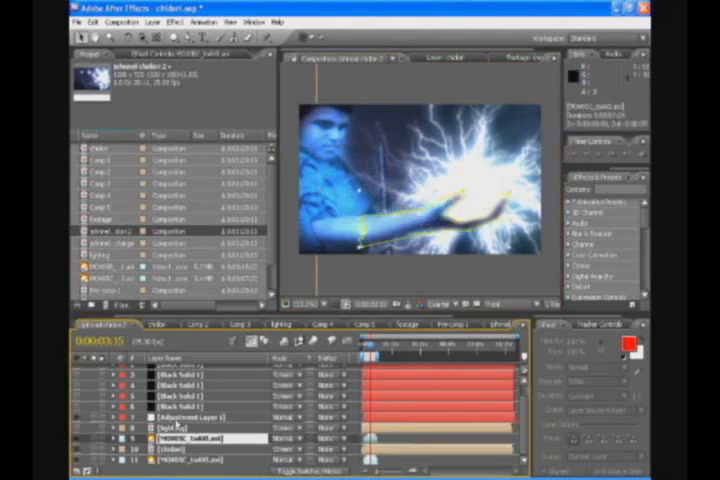
# - Open the johnnel chidori 2 composition and select the lighting layer to show its motion path
pyautogui.click(170, 425)
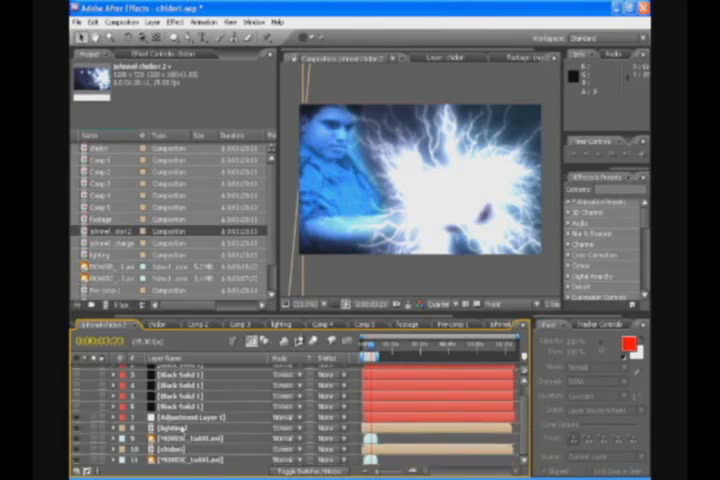
pyautogui.click(200, 438)
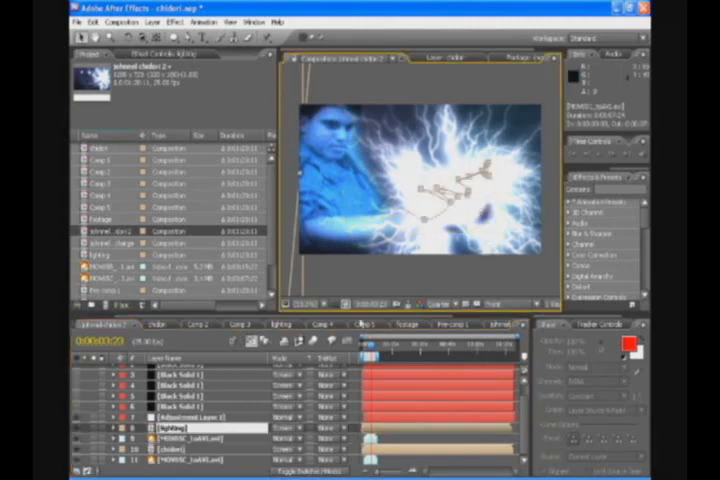
pyautogui.moveTo(453, 262)
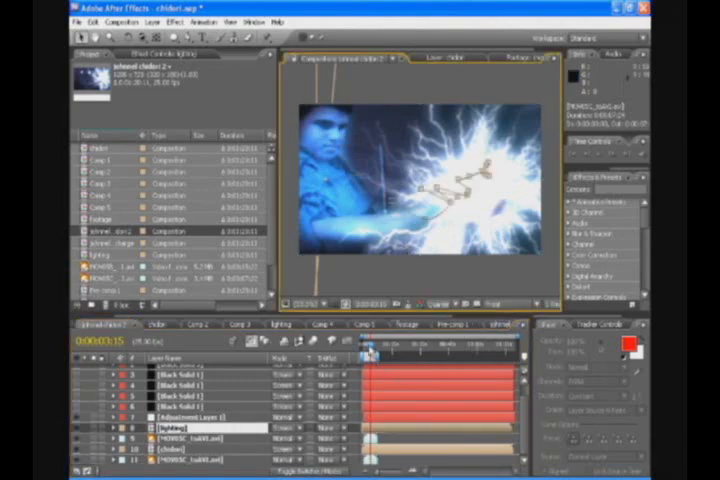
pyautogui.moveTo(380, 270)
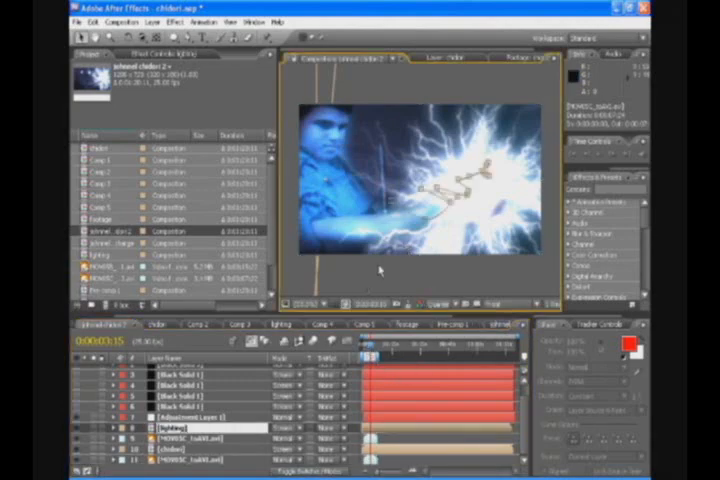